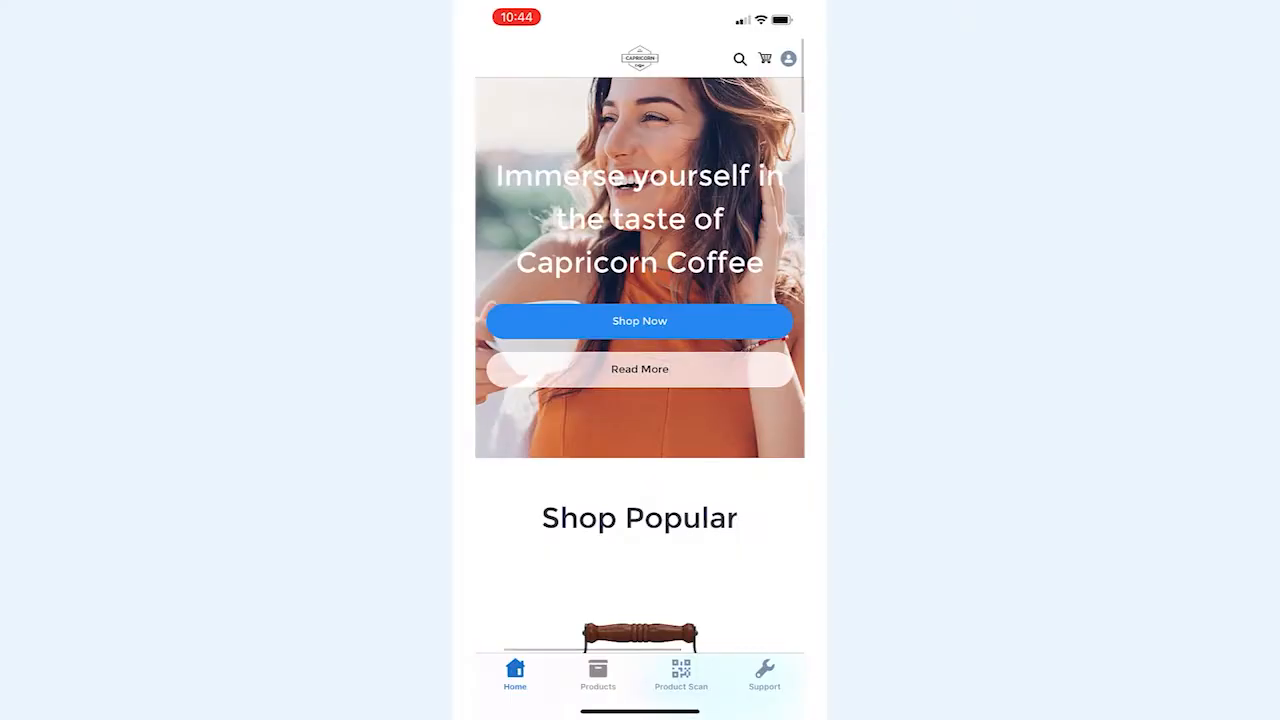
Tour the Home, Product Scan and Products tabs, ending on the Coffee Grinder S930 listing.
{"action": "scroll", "scroll_direction": "down", "scroll_amount": 3}
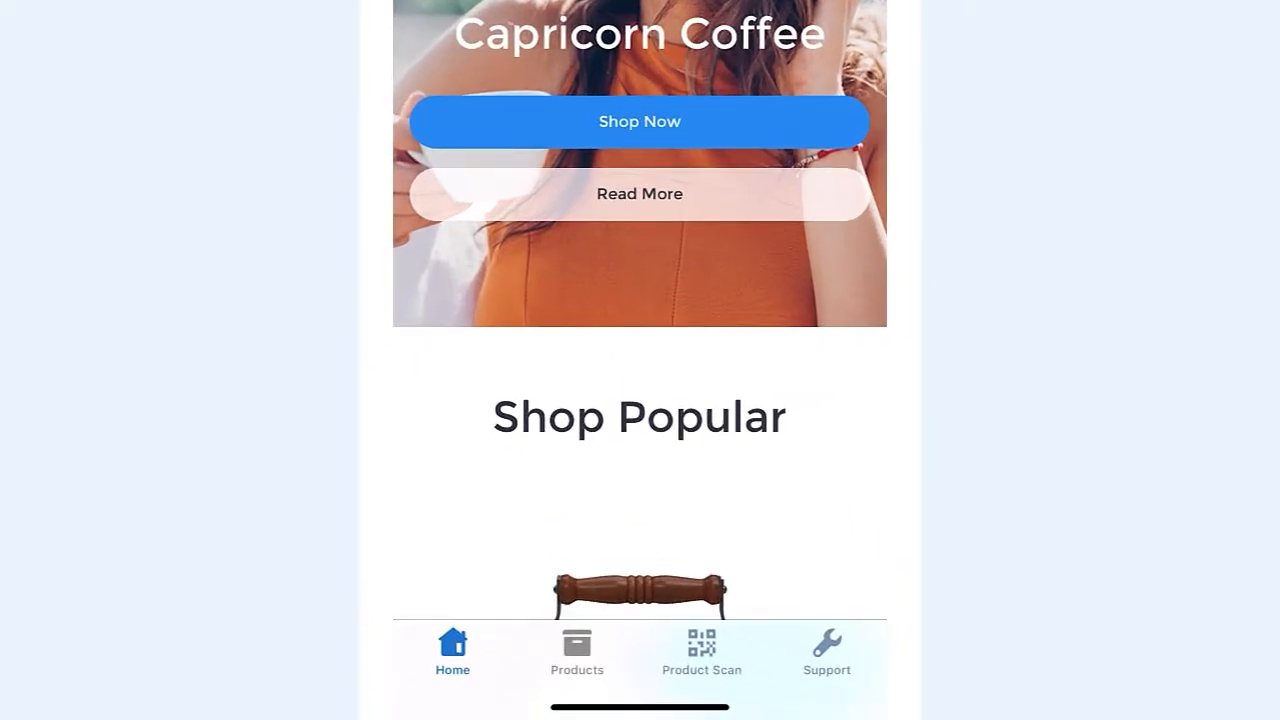
{"action": "left_click", "coordinate": [700, 650]}
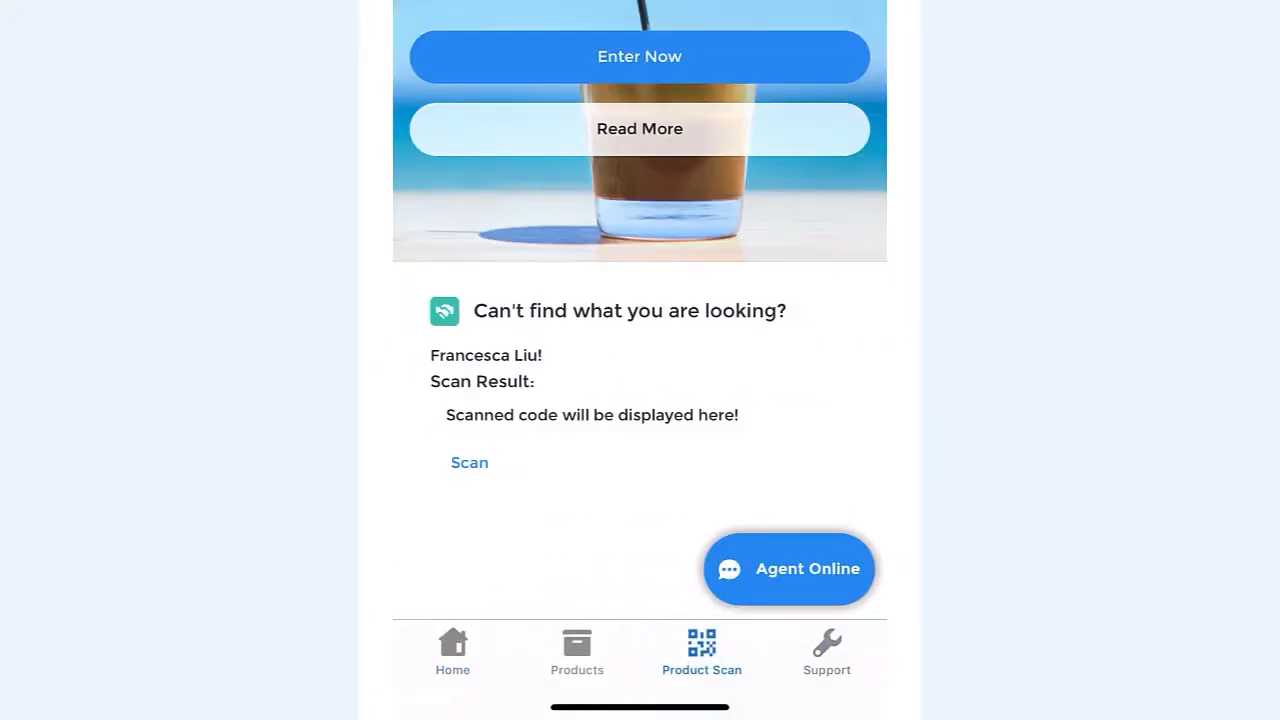
{"action": "left_click", "coordinate": [576, 650]}
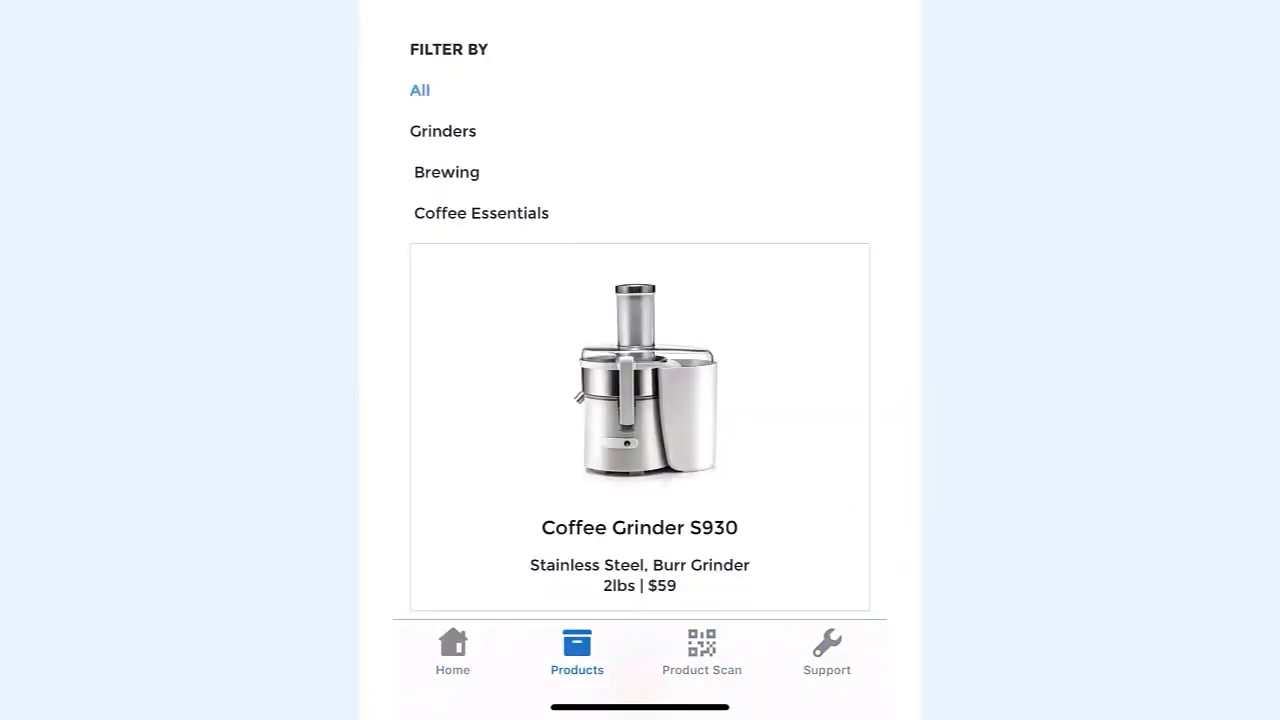
{"action": "left_click", "coordinate": [452, 650]}
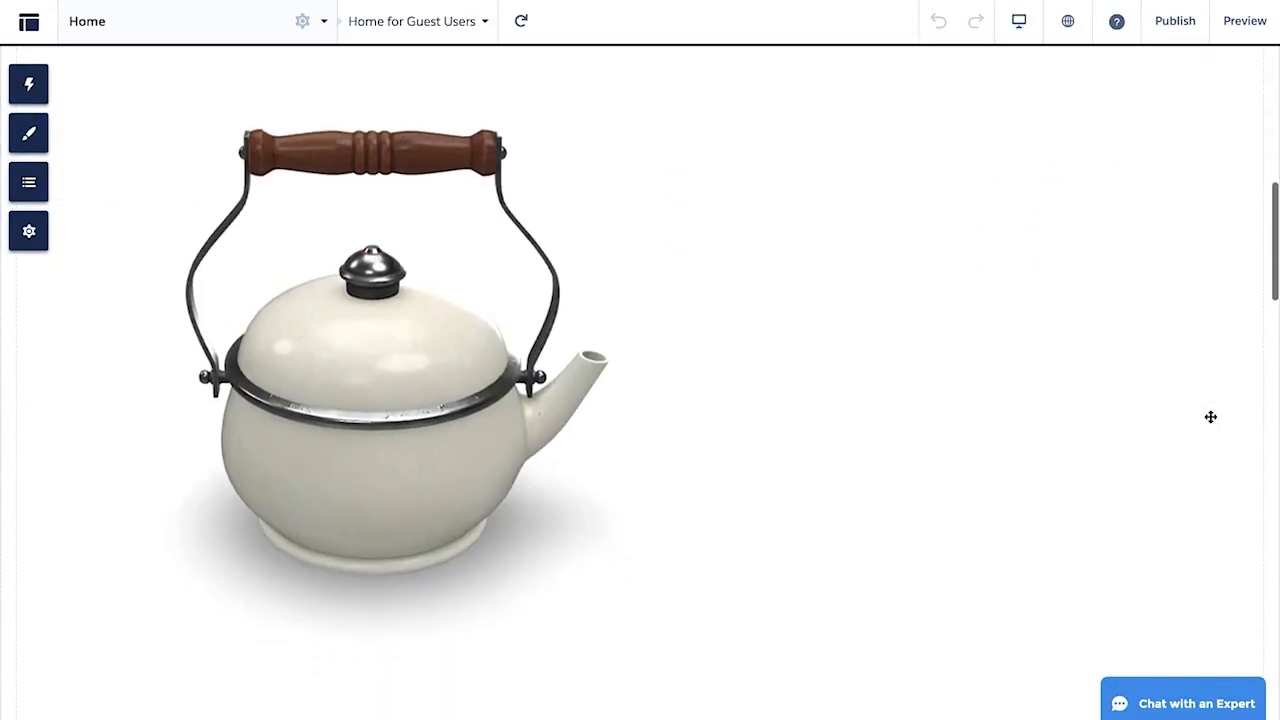
Show the Mobile Publisher tab bar navigation listing Home, Products, Product Scan and Support.
{"action": "scroll", "scroll_direction": "down", "scroll_amount": 3}
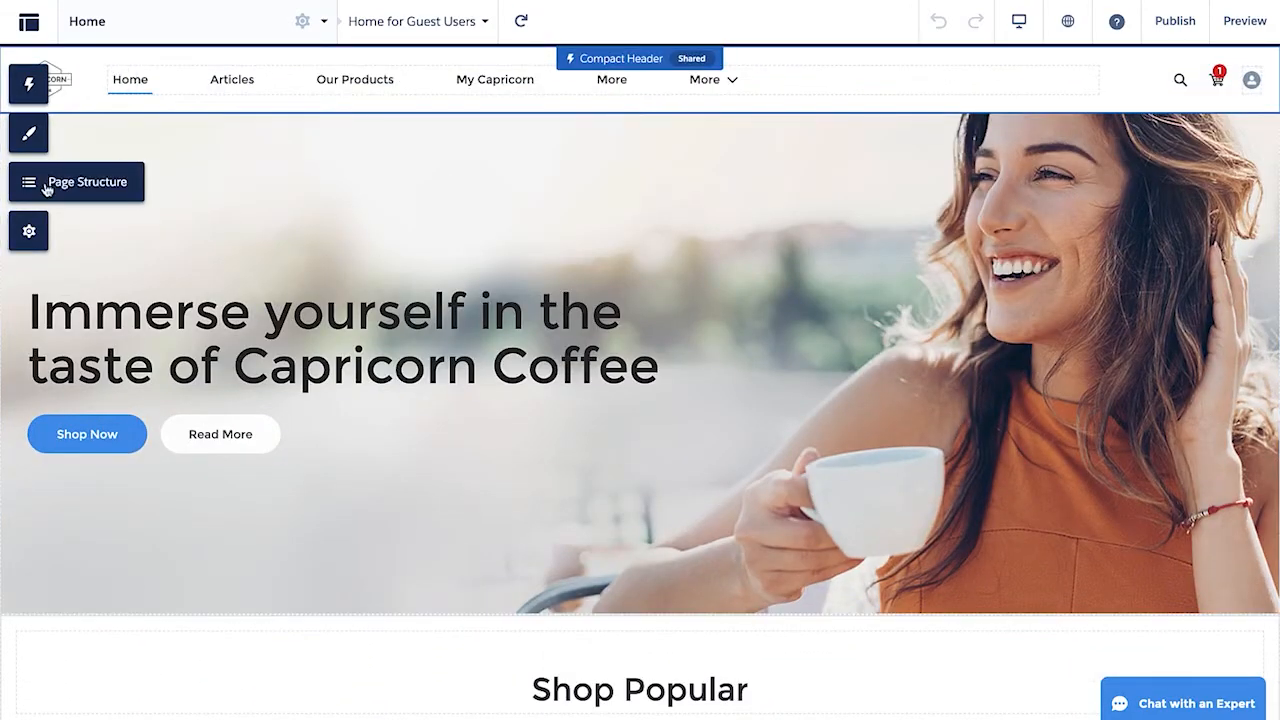
{"action": "left_click", "coordinate": [28, 232]}
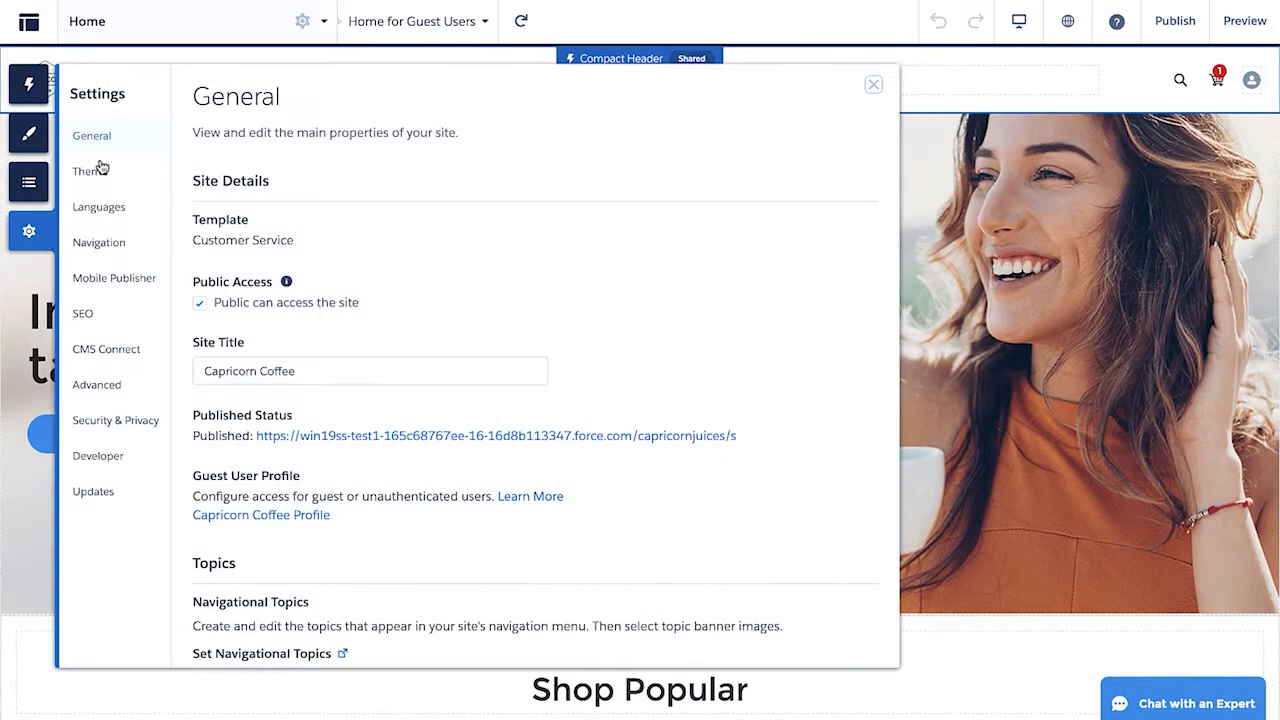
{"action": "left_click", "coordinate": [114, 278]}
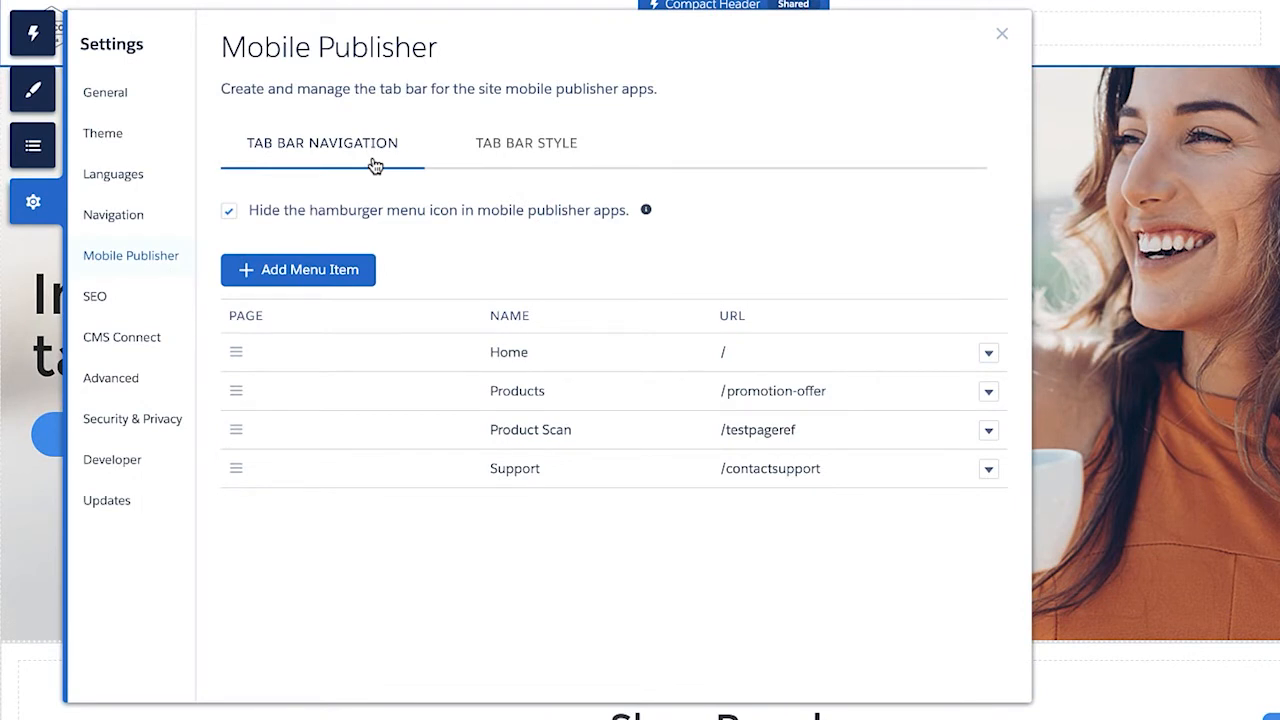
{"action": "mouse_move", "coordinate": [646, 210]}
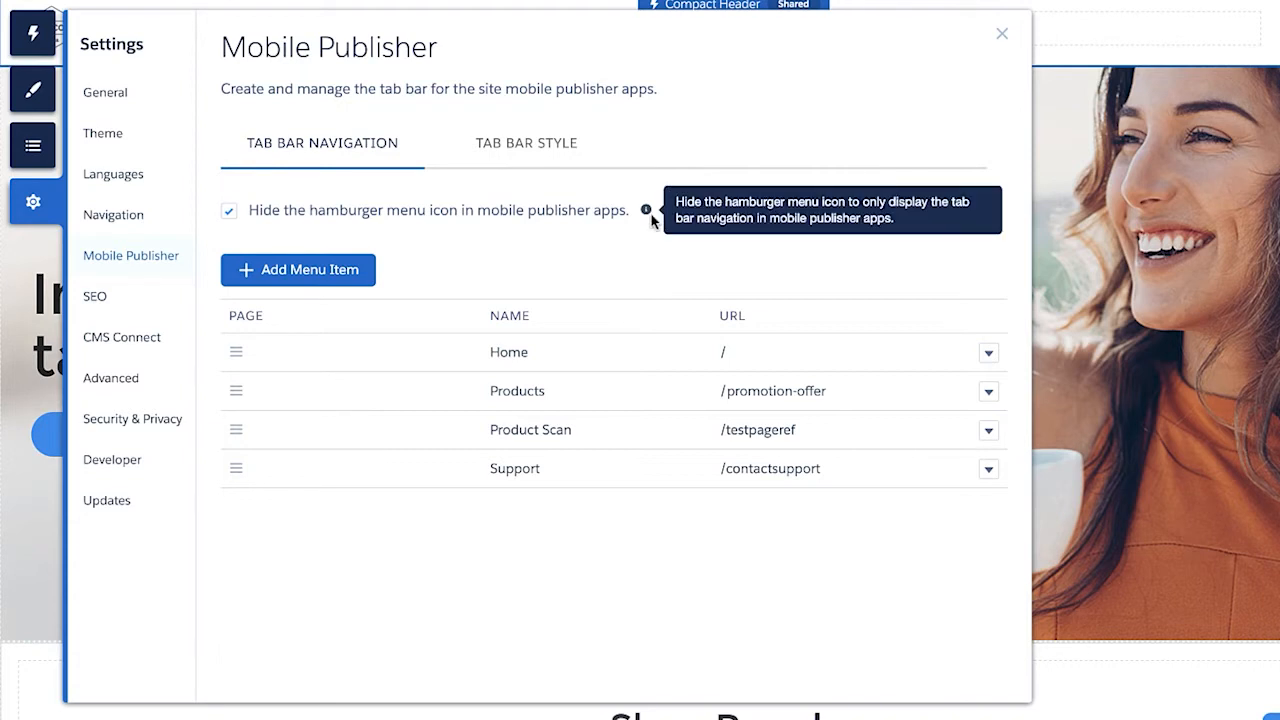
{"action": "mouse_move", "coordinate": [784, 328]}
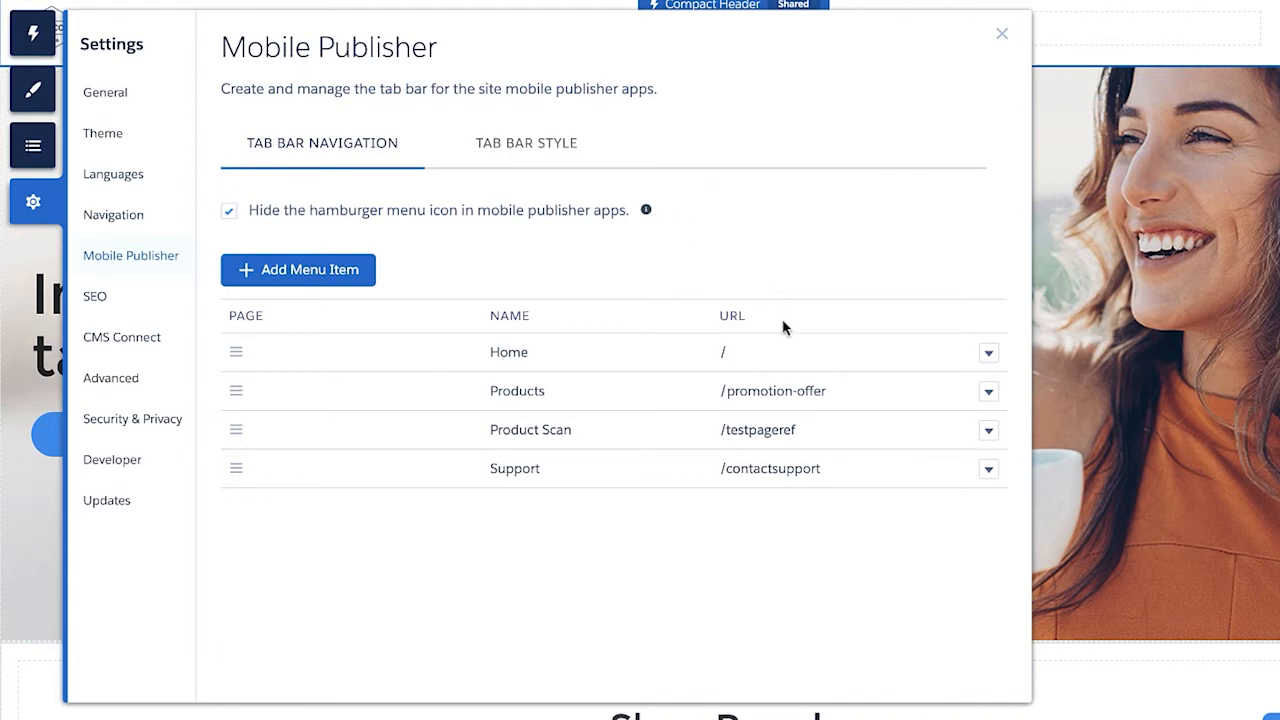
{"action": "mouse_move", "coordinate": [404, 276]}
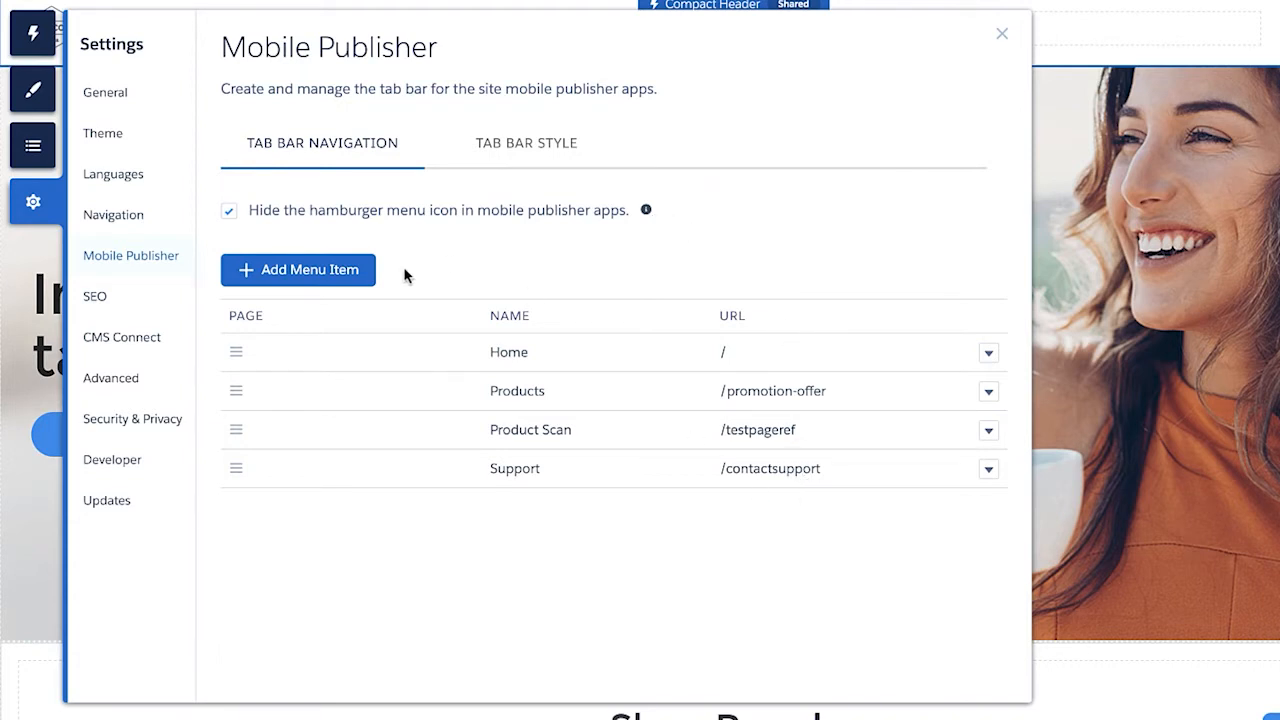
Add a new Newsletter menu item linked to the Top Articles page.
{"action": "left_click", "coordinate": [298, 270]}
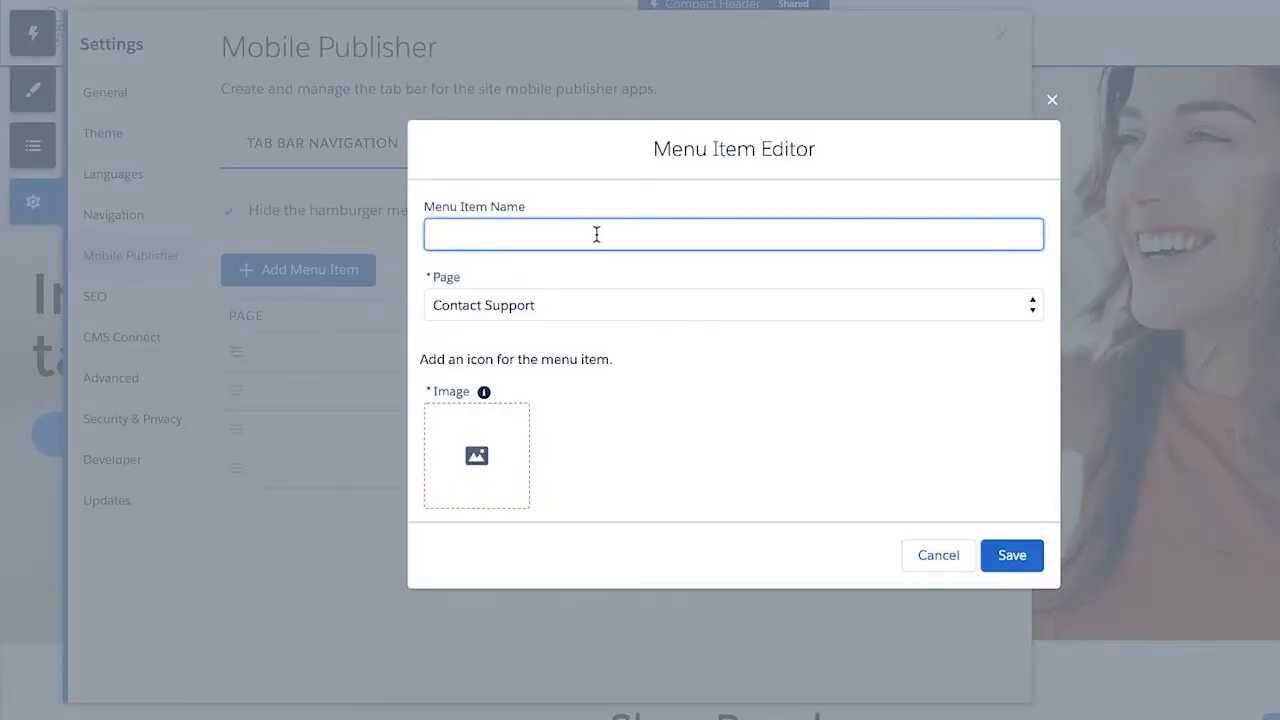
{"action": "left_click", "coordinate": [732, 304]}
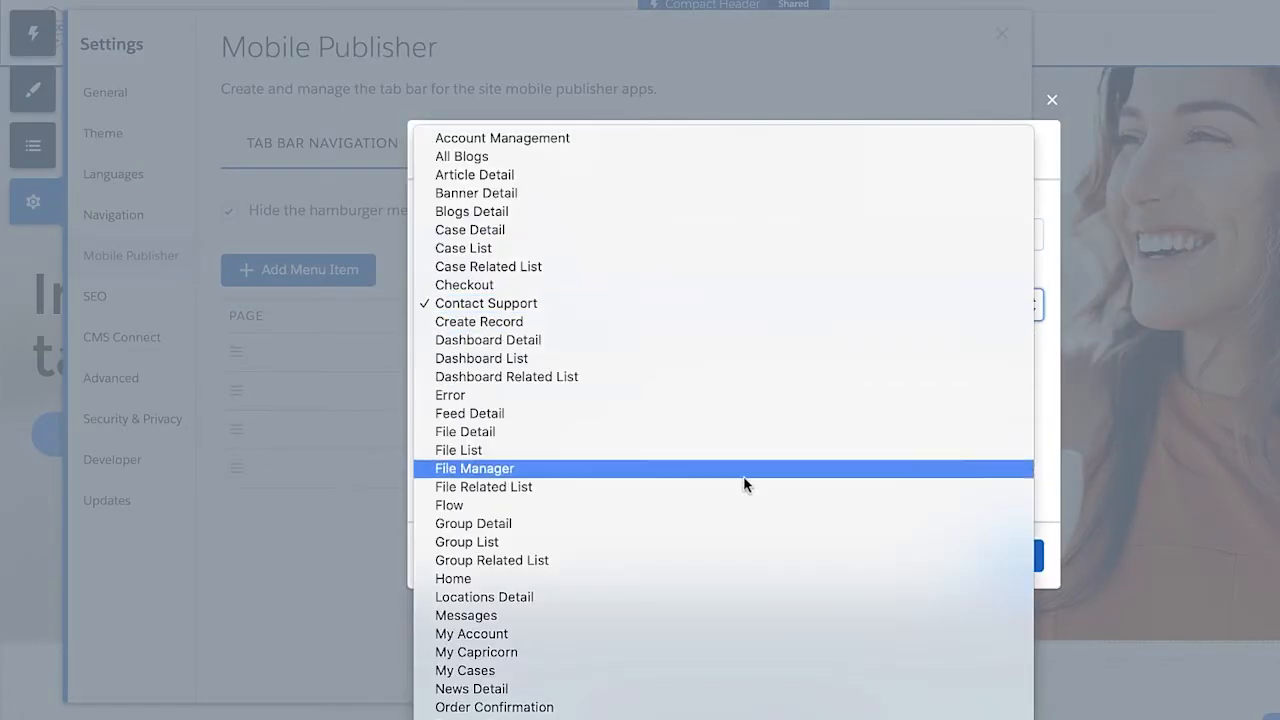
{"action": "scroll", "scroll_direction": "down", "scroll_amount": 3}
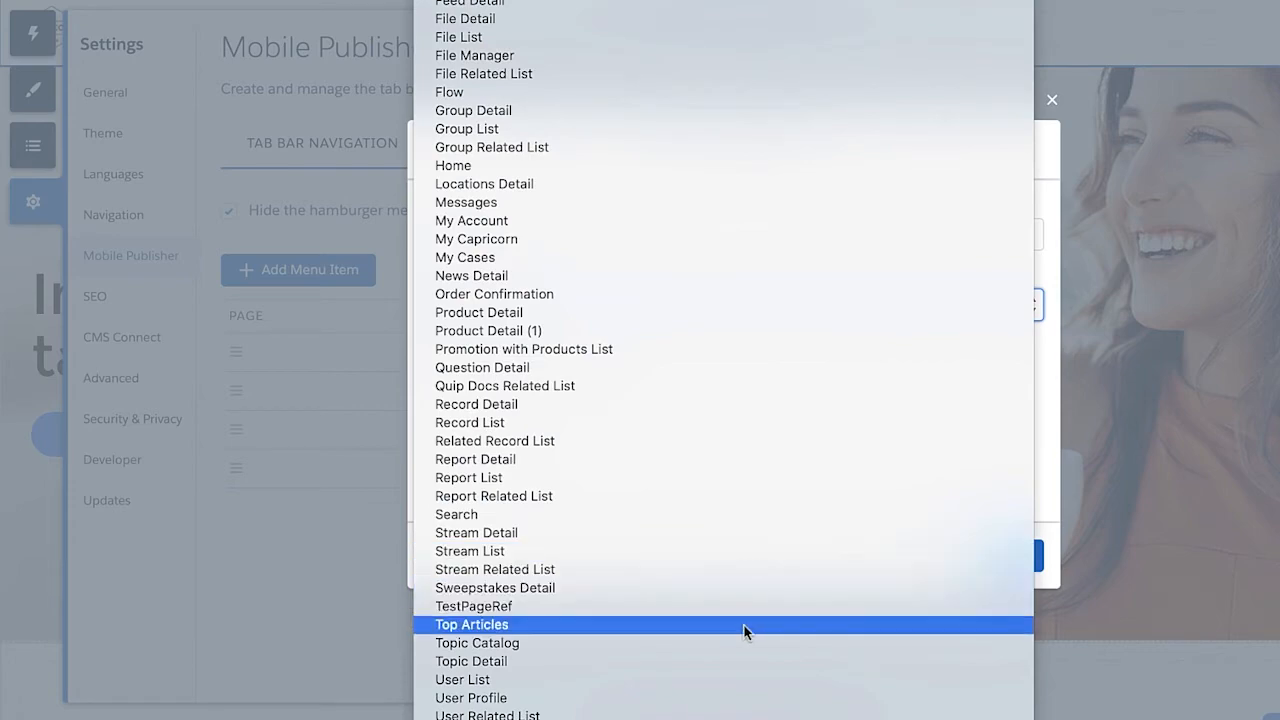
{"action": "left_click", "coordinate": [472, 624]}
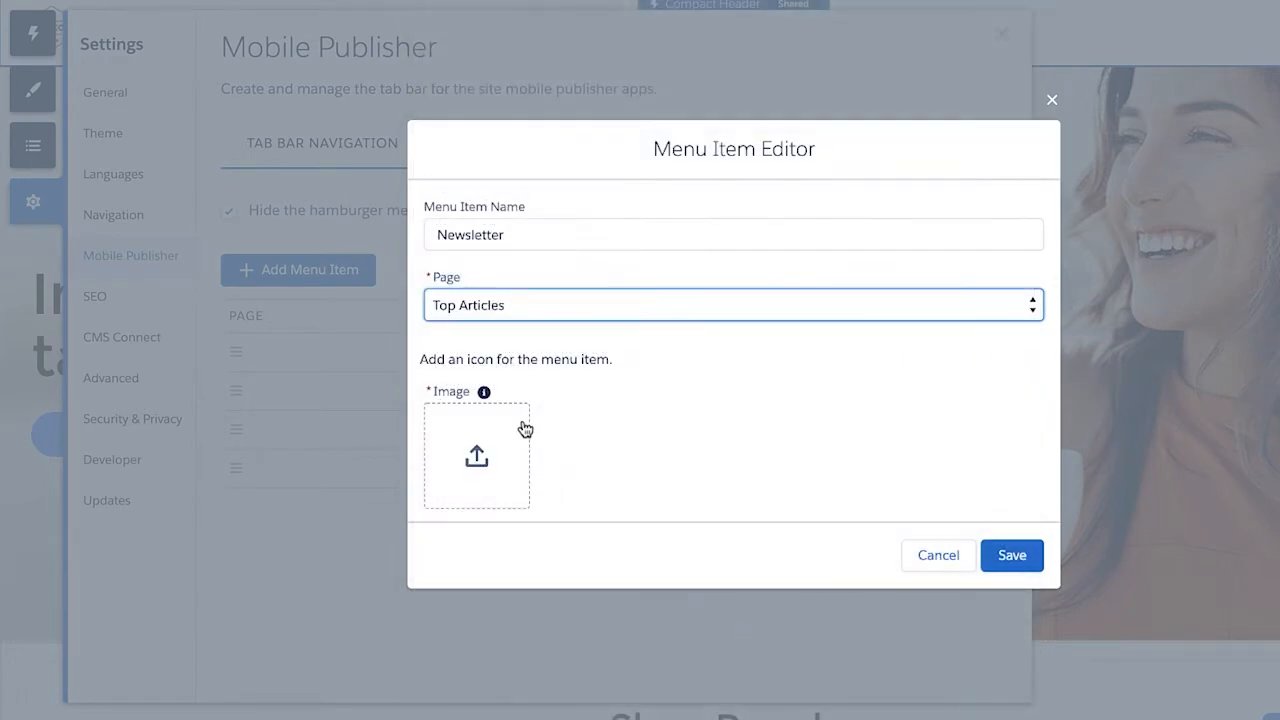
Give the Newsletter tab a newspaper icon from the Asset Library and save it.
{"action": "left_click", "coordinate": [476, 456]}
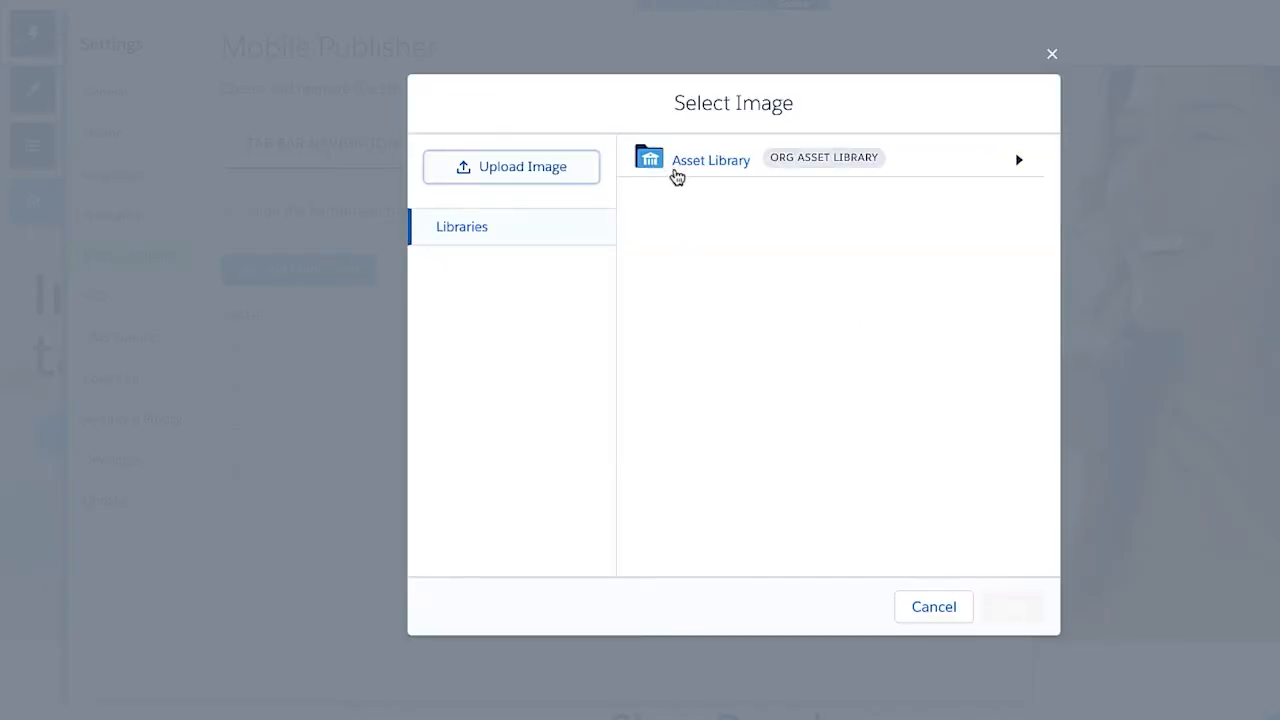
{"action": "left_click", "coordinate": [712, 160]}
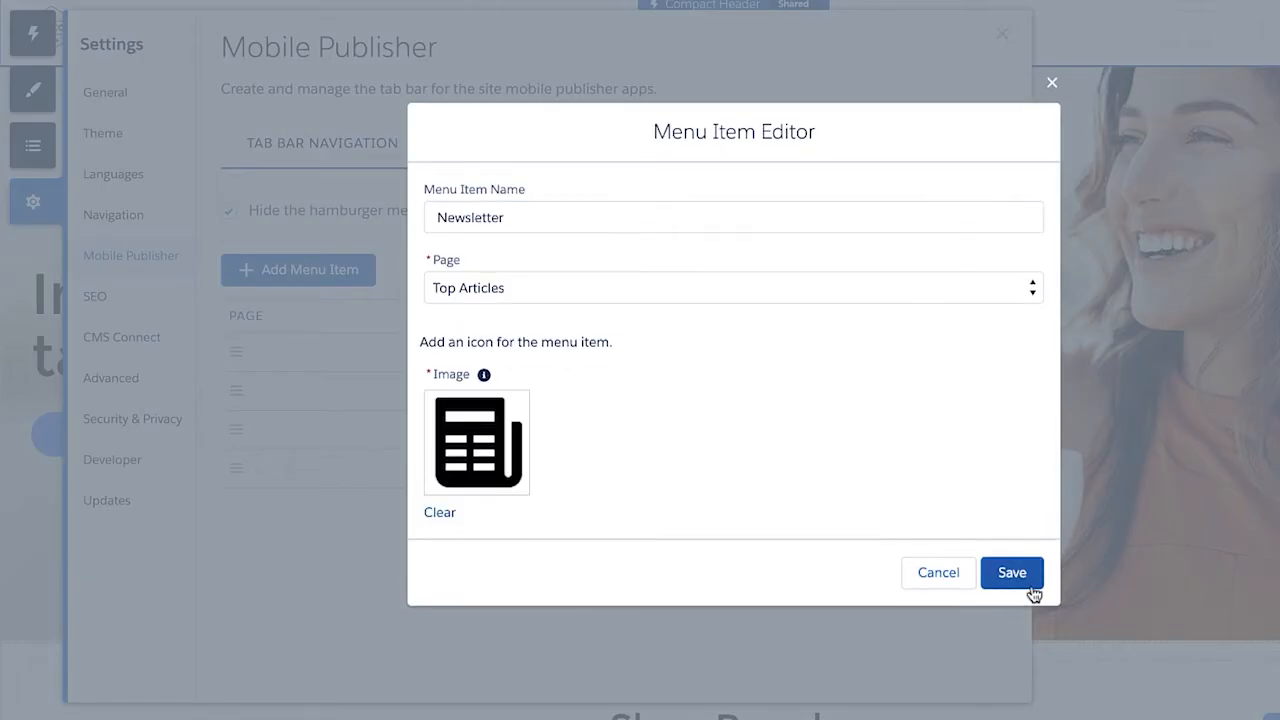
{"action": "left_click", "coordinate": [1012, 572]}
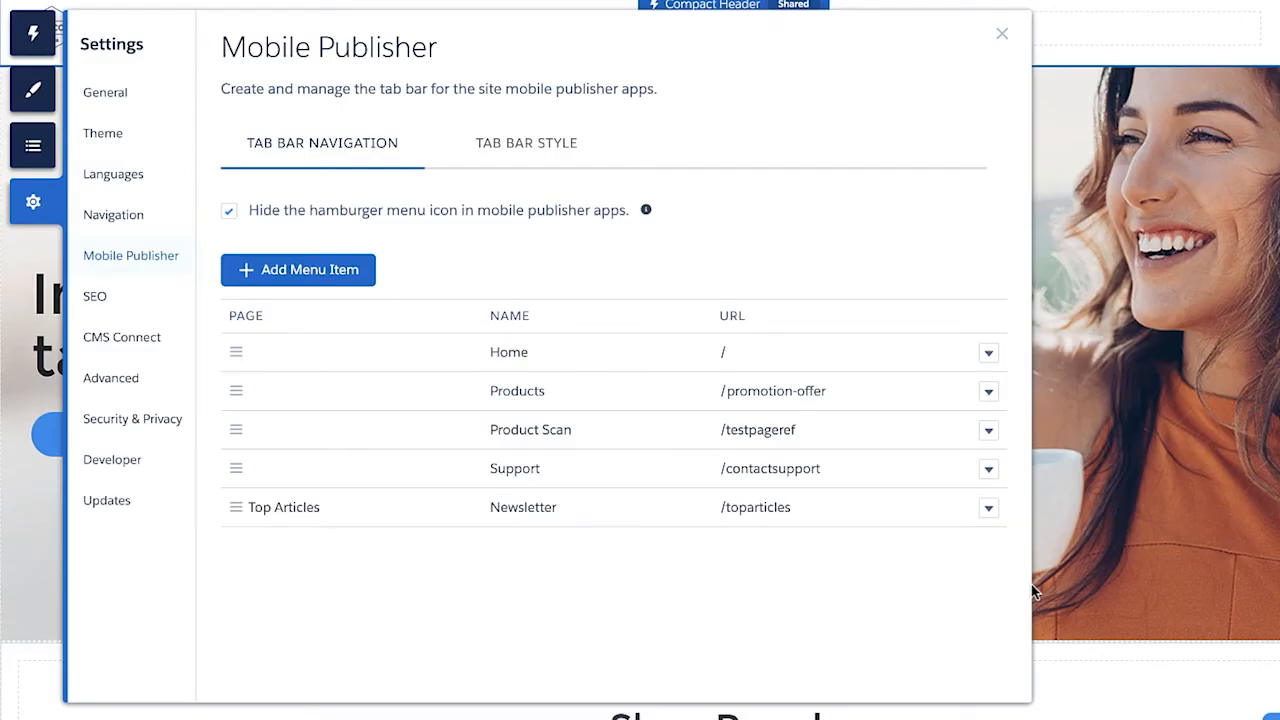
{"action": "mouse_move", "coordinate": [868, 524]}
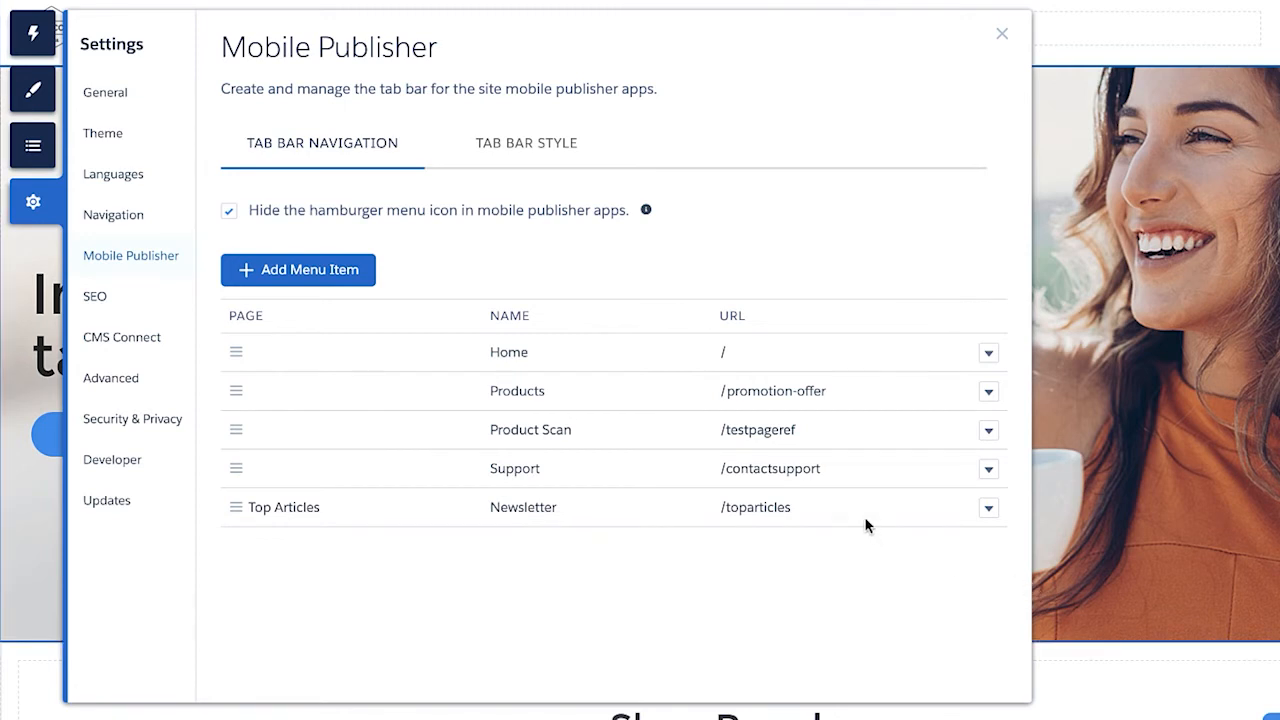
{"action": "mouse_move", "coordinate": [988, 508]}
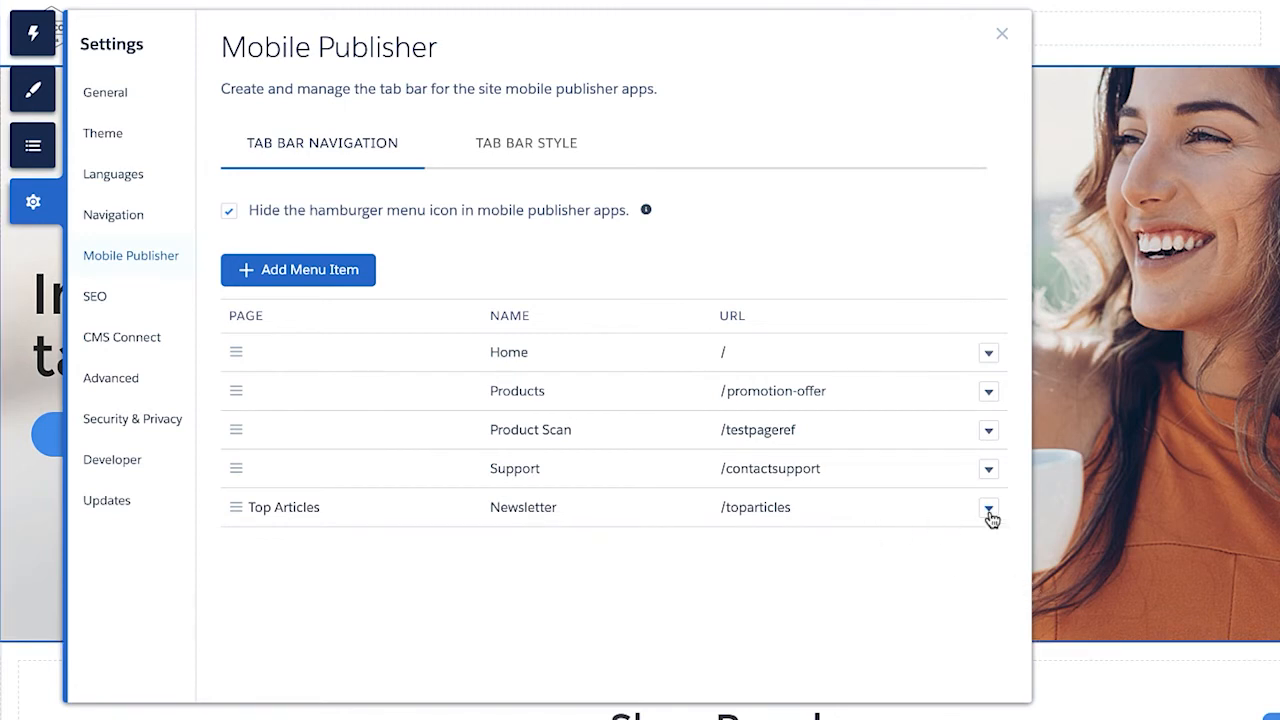
{"action": "mouse_move", "coordinate": [810, 600]}
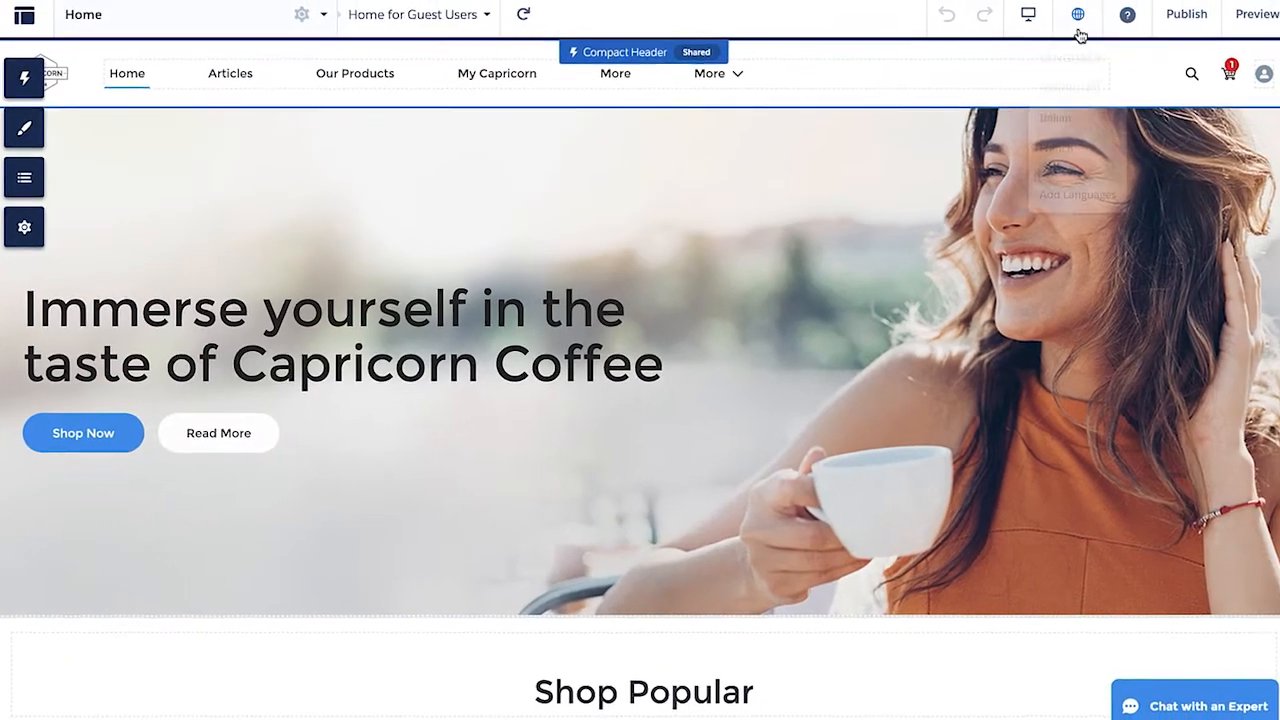
Publish all recent site changes and dismiss the publishing confirmation.
{"action": "left_click", "coordinate": [1186, 14]}
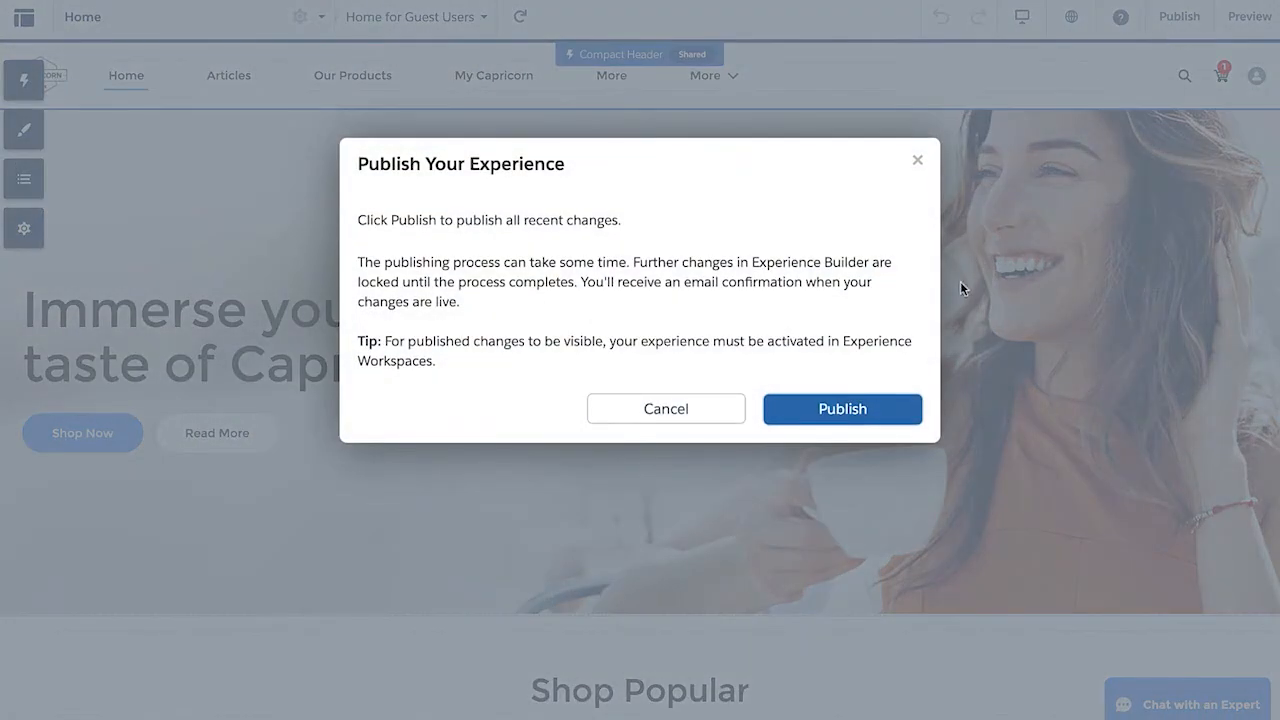
{"action": "left_click", "coordinate": [842, 408]}
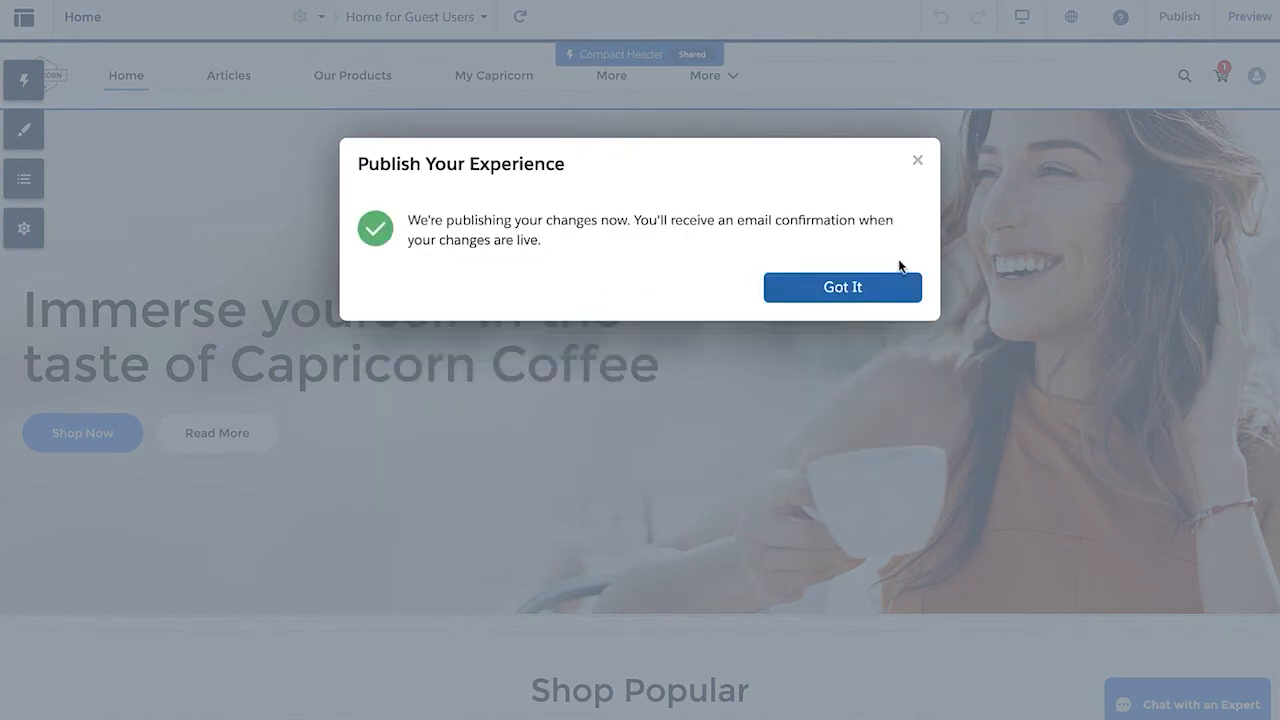
{"action": "left_click", "coordinate": [842, 288]}
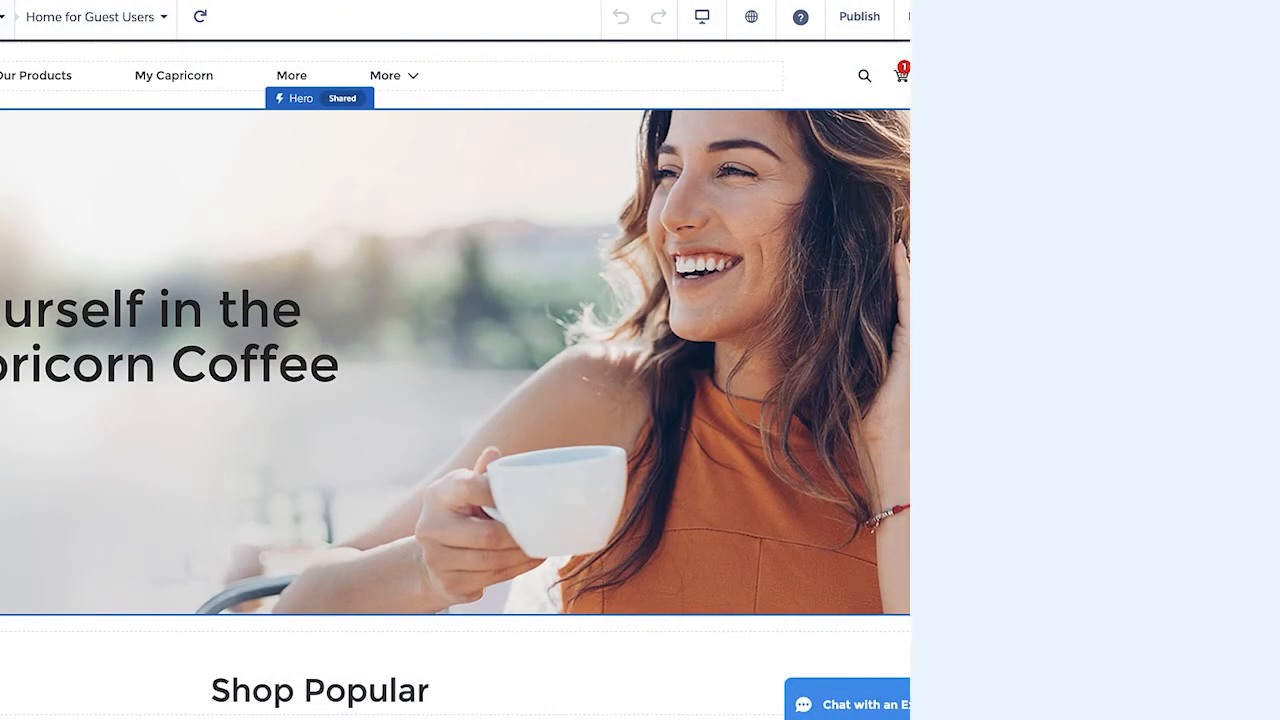
Check the mobile app's tab bar now ends with the new Newsletter tab.
{"action": "left_click", "coordinate": [704, 18]}
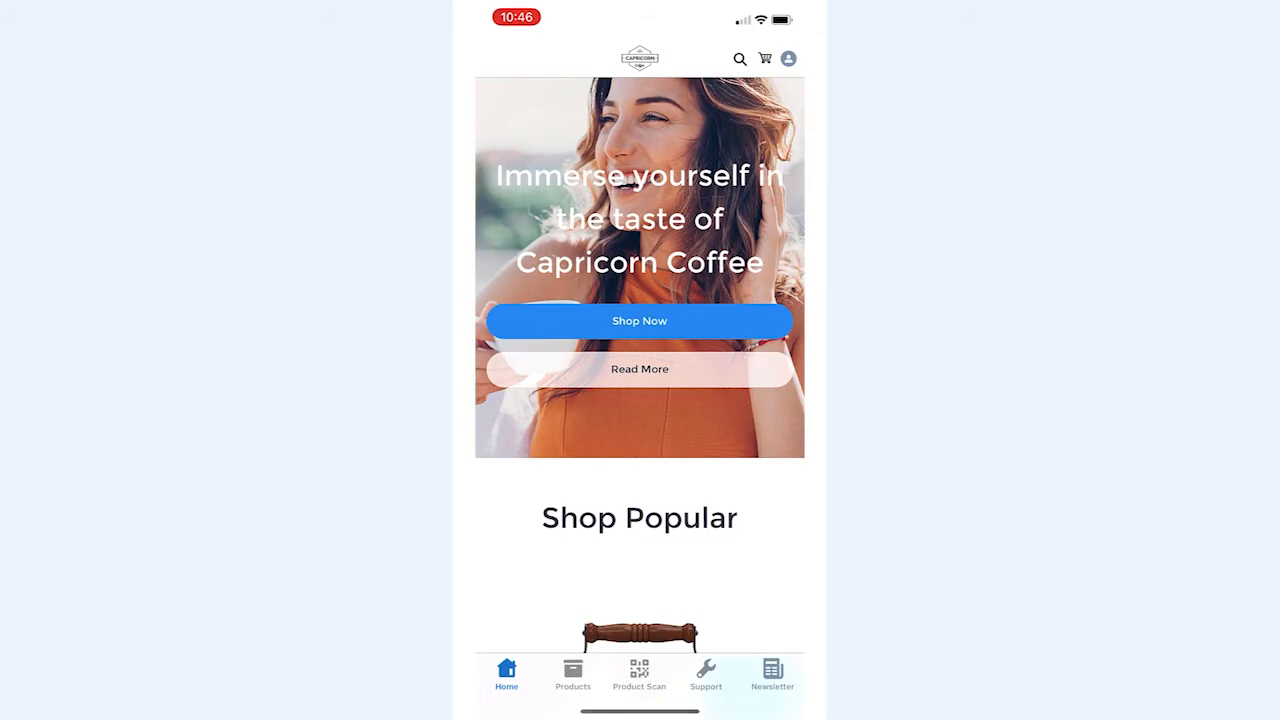
{"action": "scroll", "scroll_direction": "down", "scroll_amount": 3}
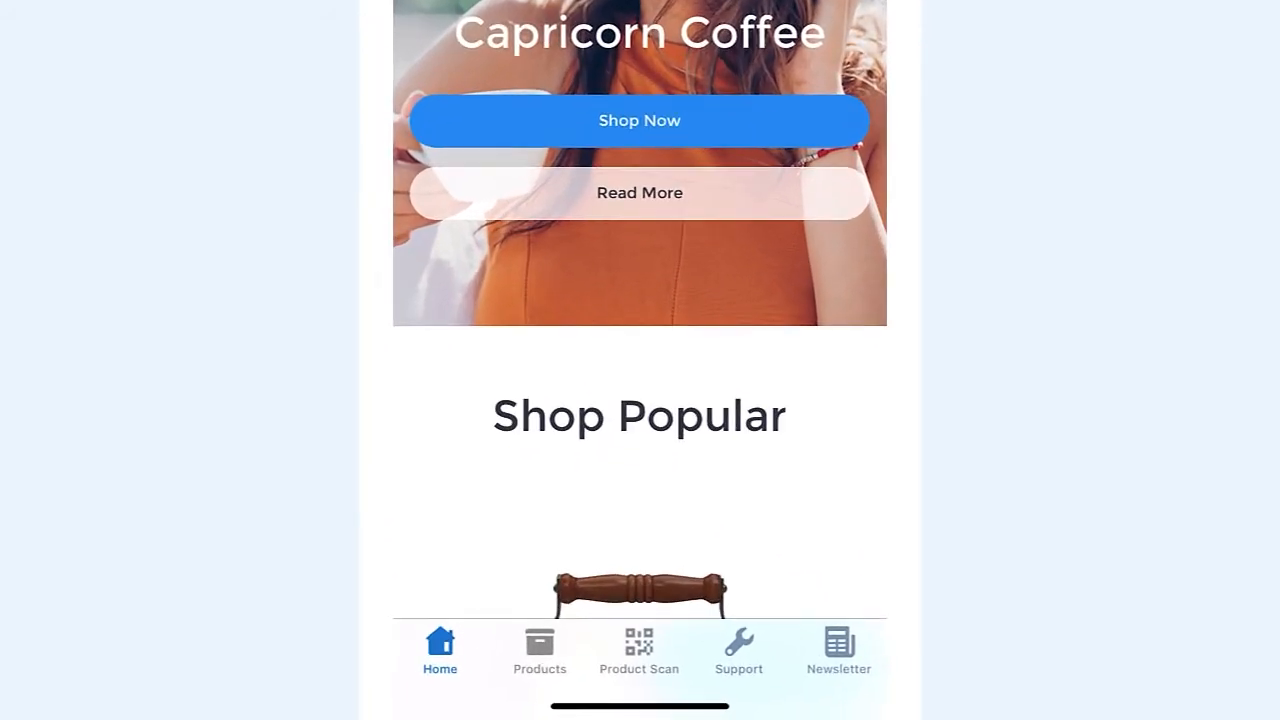
{"action": "left_click", "coordinate": [838, 650]}
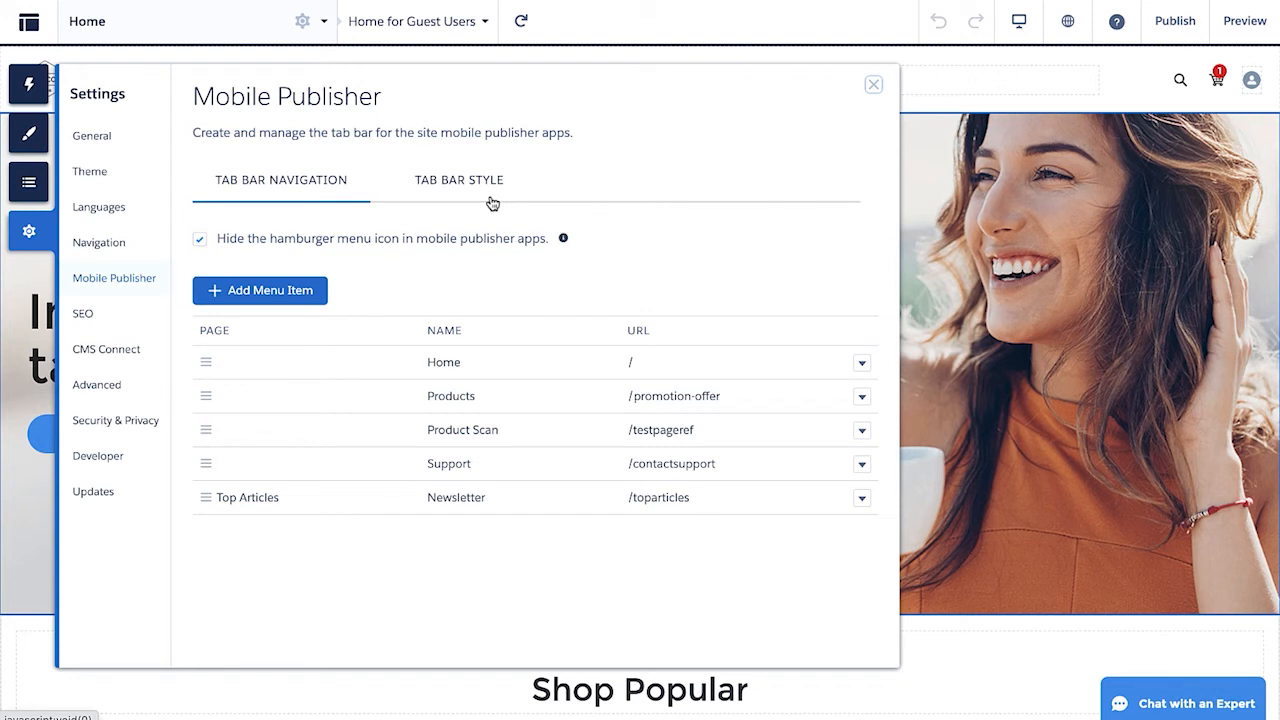
Set the Tab Bar Style active tab icon and text colour to a deep custom blue.
{"action": "left_click", "coordinate": [460, 180]}
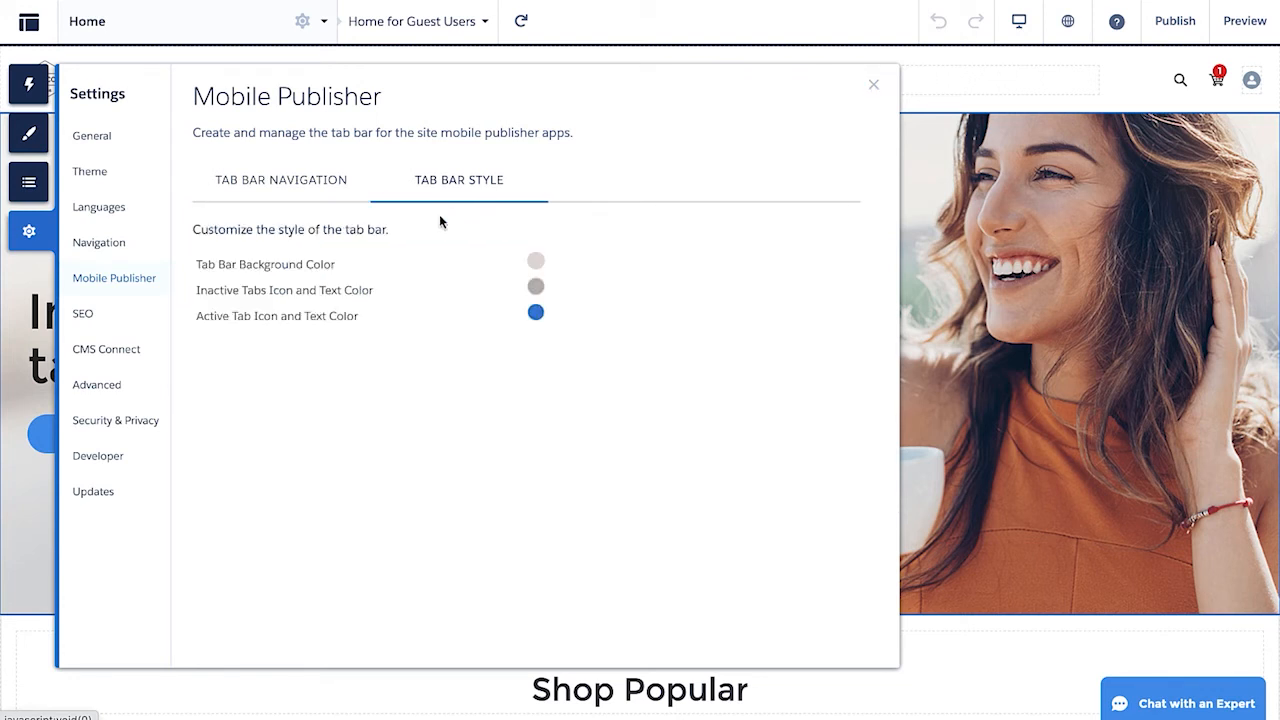
{"action": "mouse_move", "coordinate": [564, 308]}
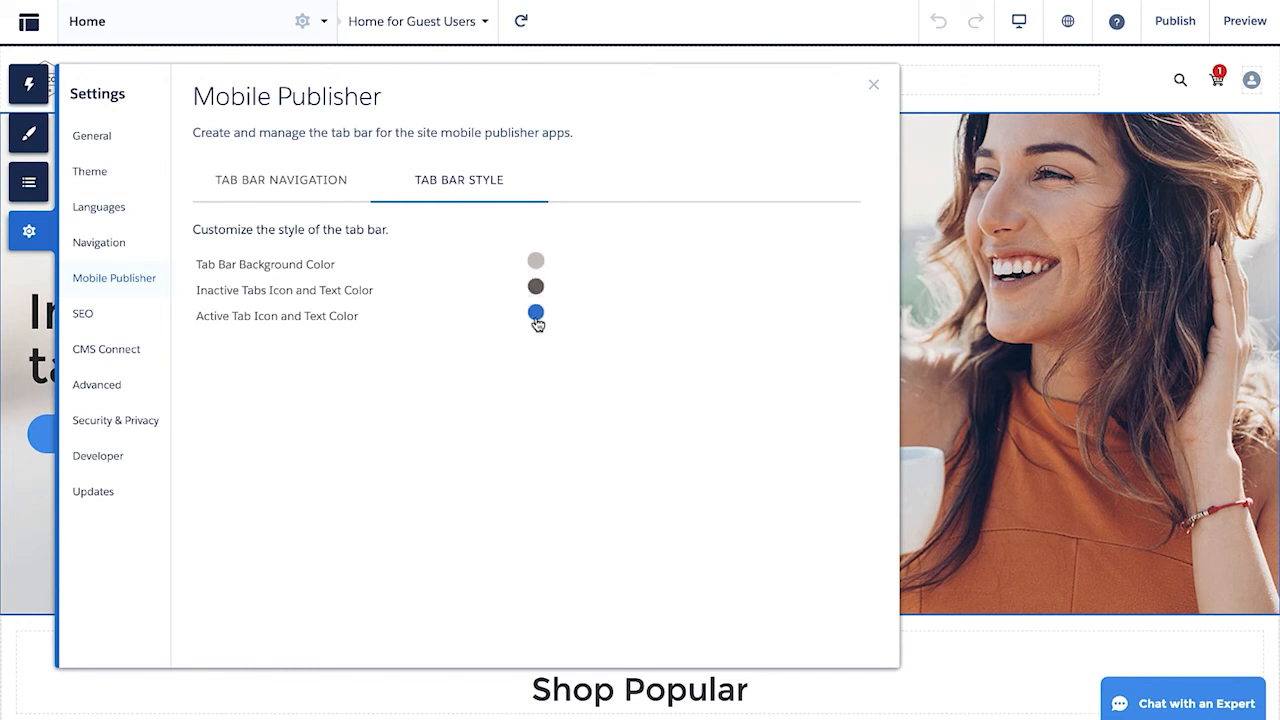
{"action": "left_click", "coordinate": [536, 312]}
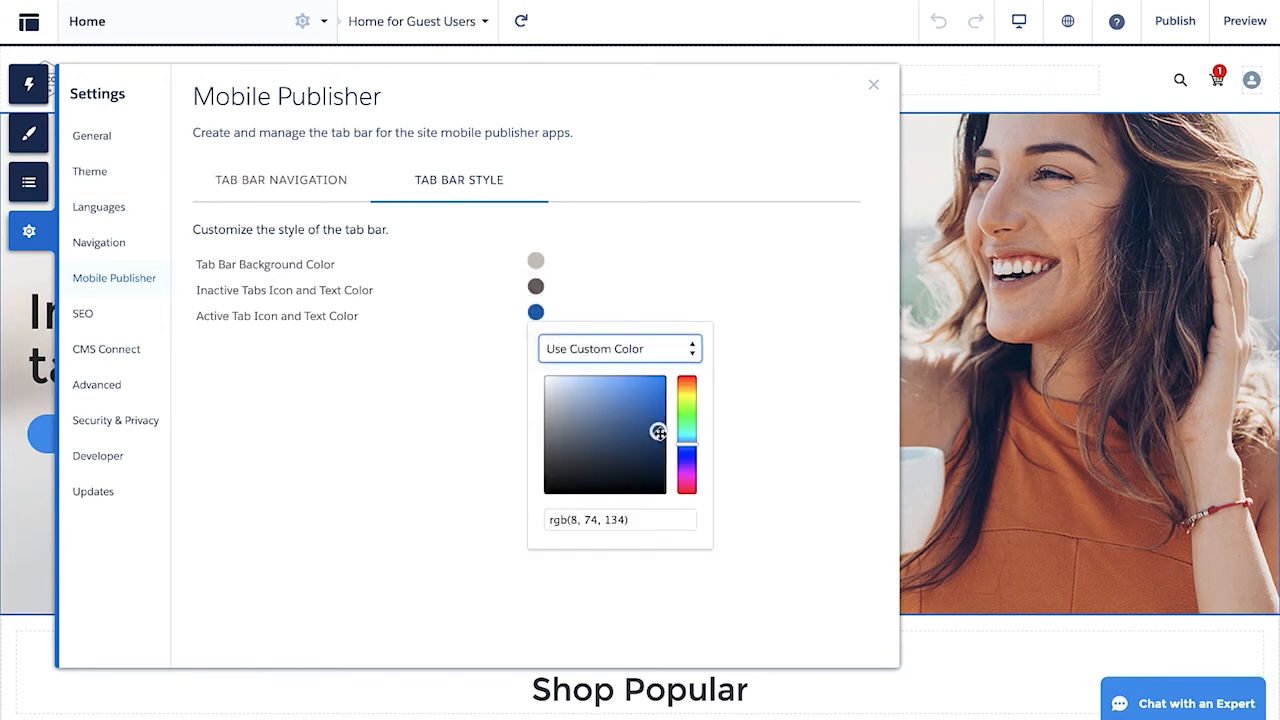
{"action": "left_click", "coordinate": [872, 84]}
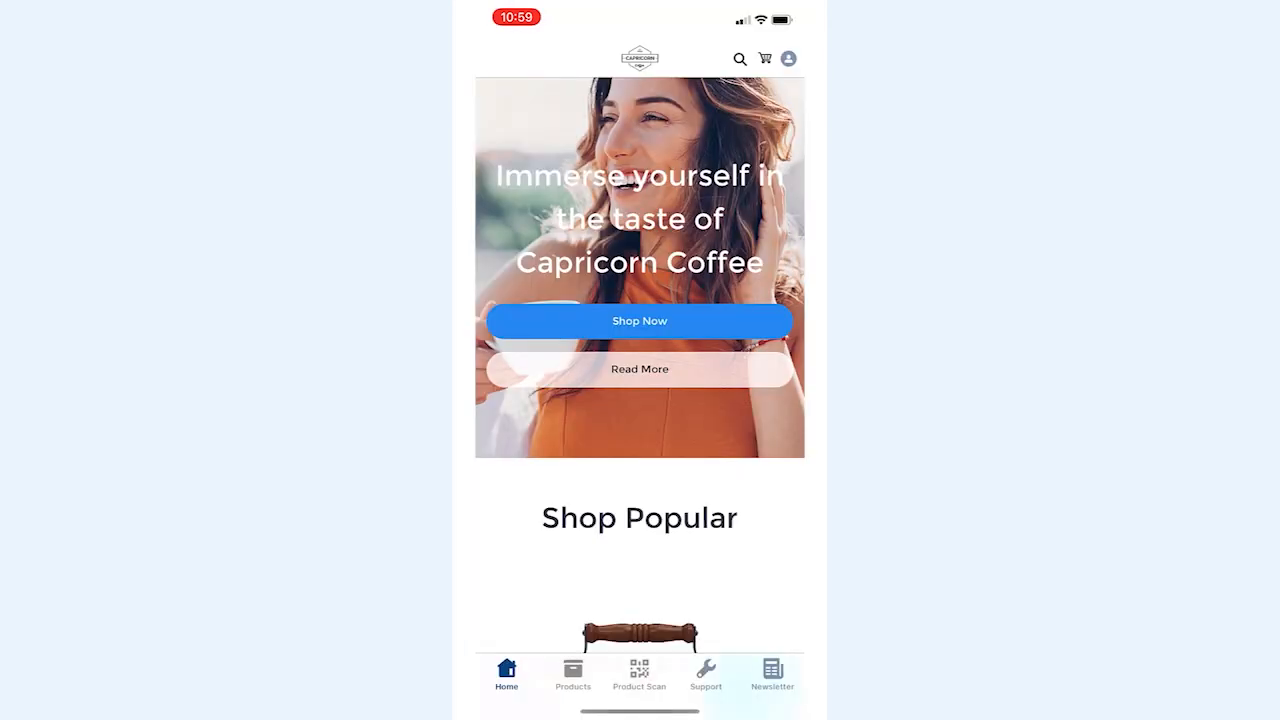
Switch from the Support tab to the Newsletter tab showing Top Articles topics.
{"action": "left_click", "coordinate": [704, 676]}
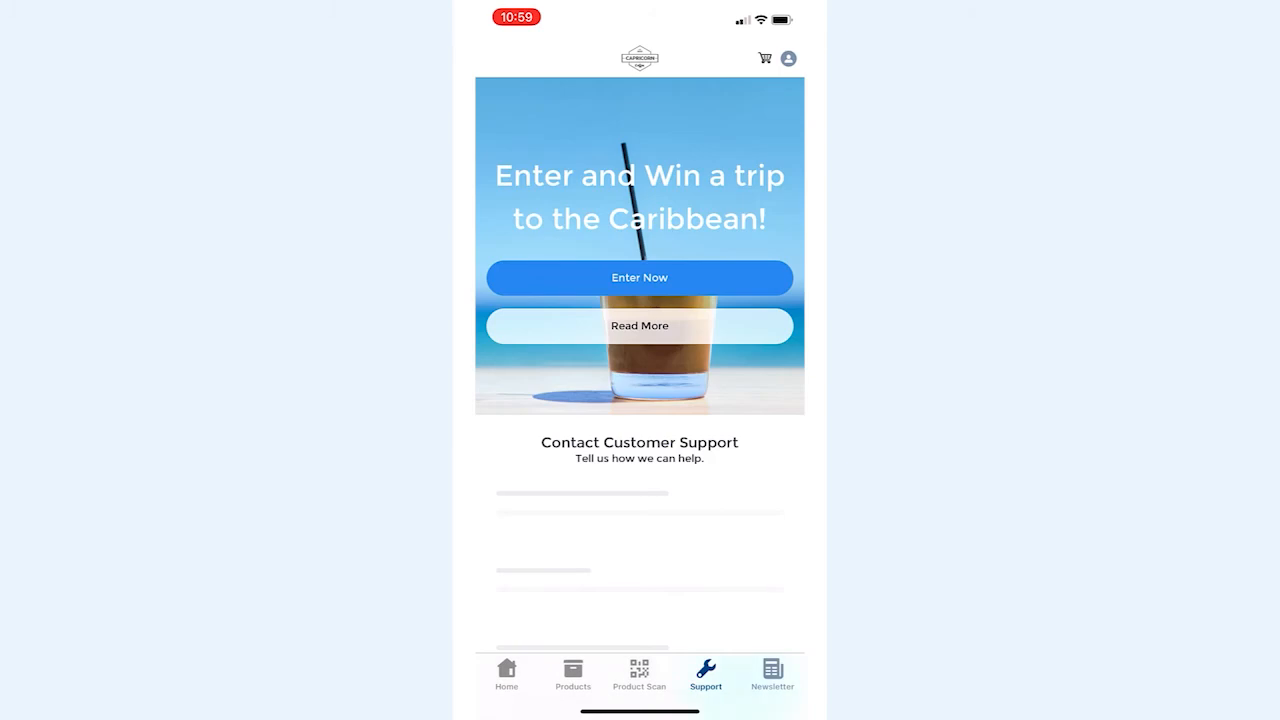
{"action": "left_click", "coordinate": [772, 676]}
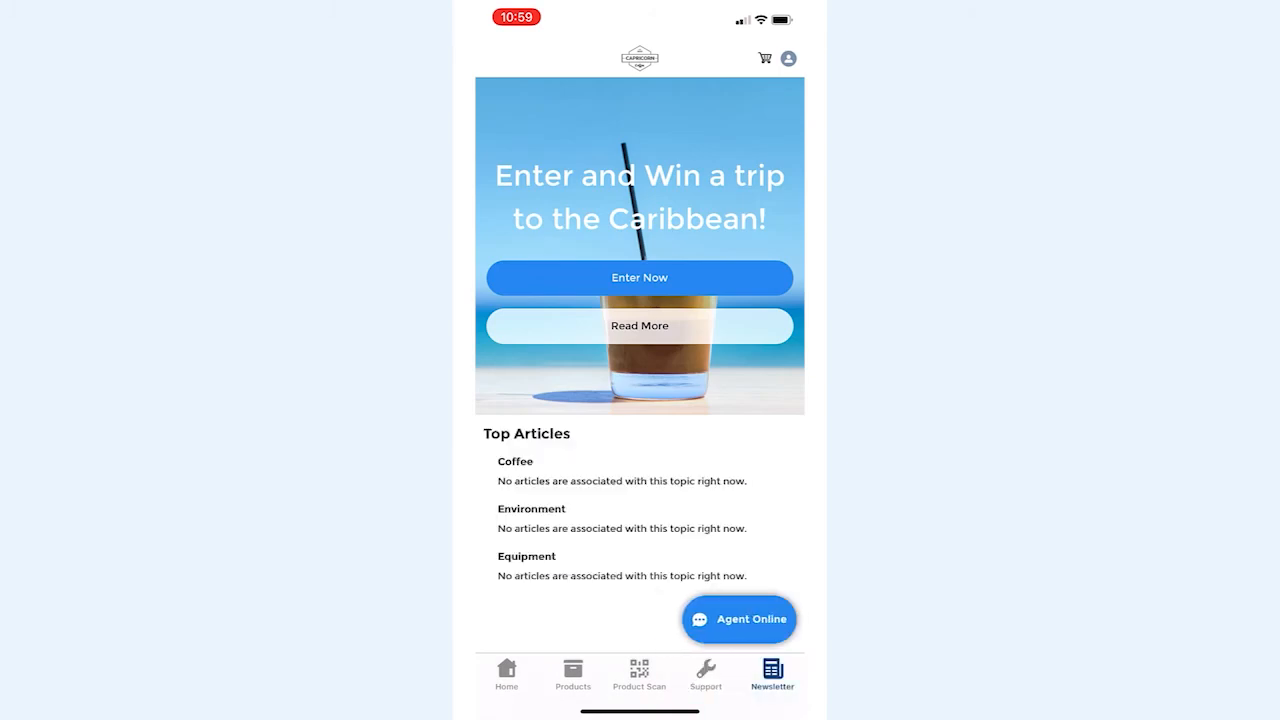